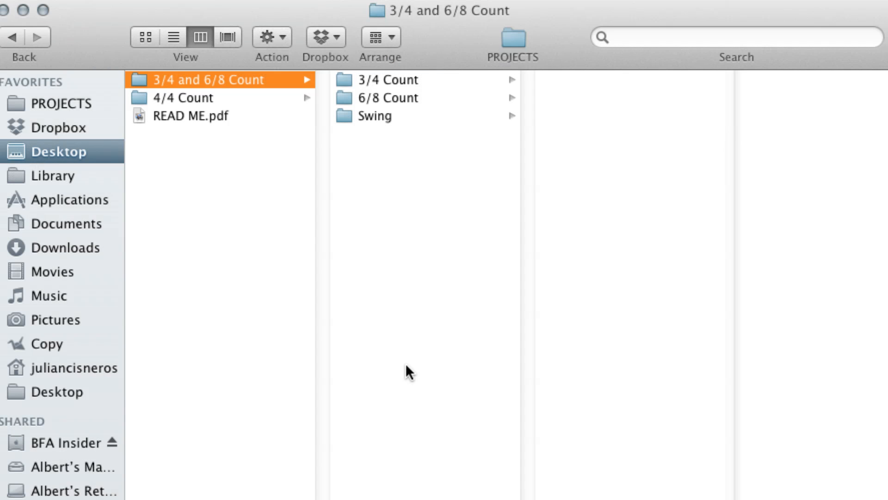
mouse_move(416, 328)
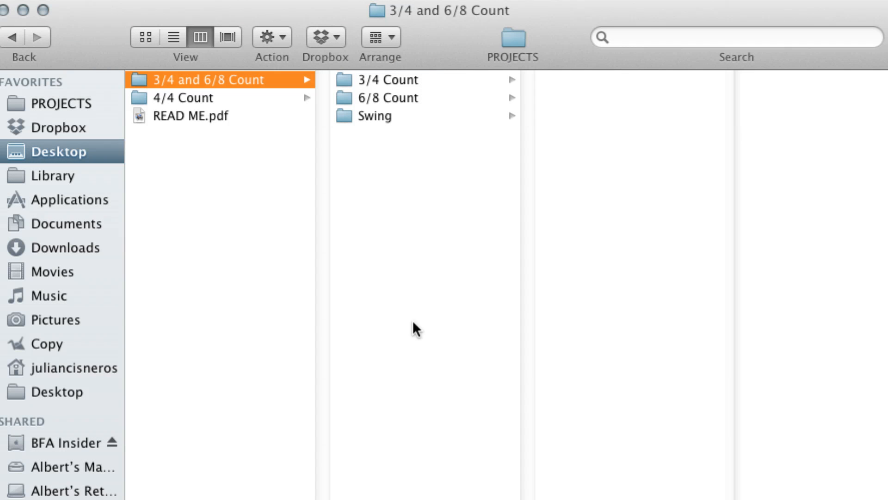
mouse_move(431, 94)
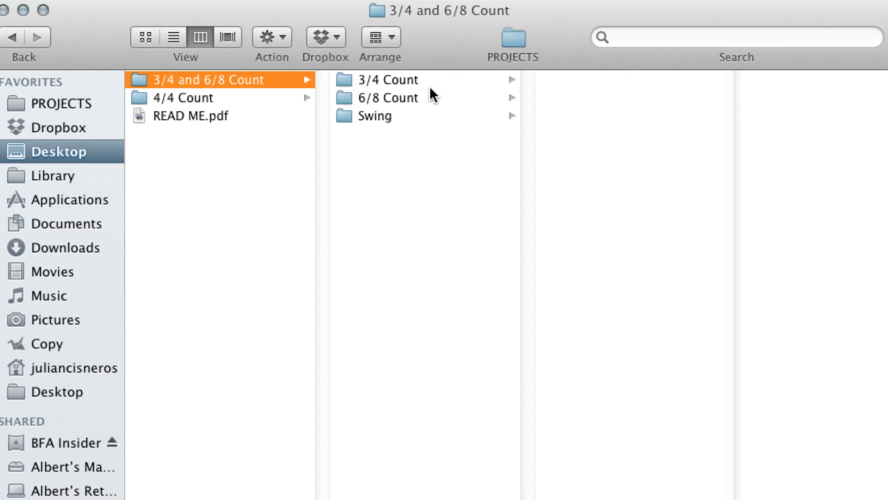
mouse_move(444, 92)
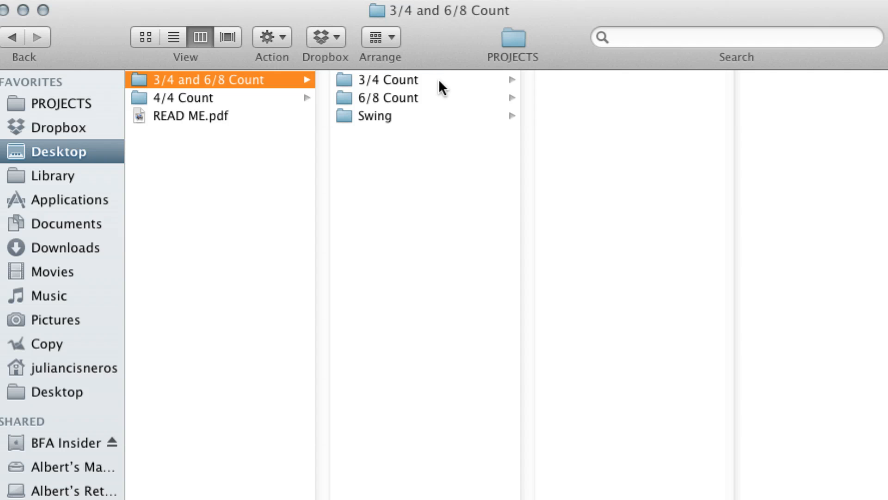
mouse_move(221, 106)
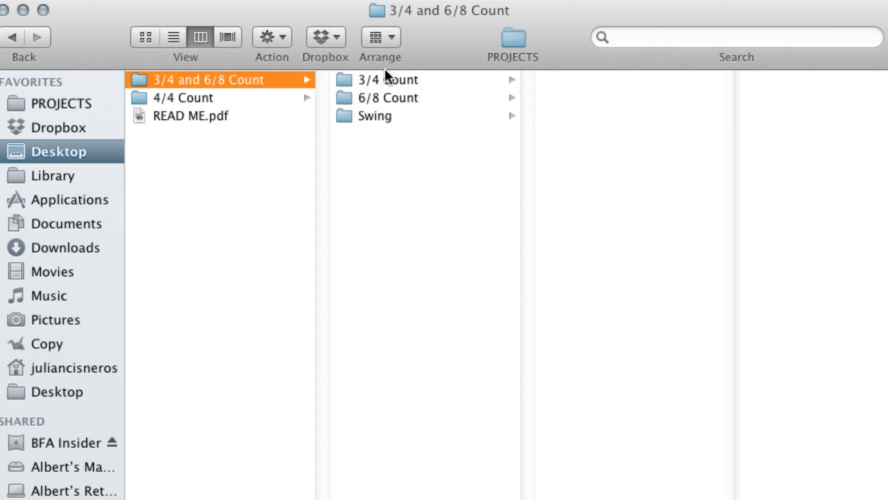
Step: Audition 3 Count Pattern 01, 02 and 03 MP3 previews from the 3/4 Count folder
click(389, 79)
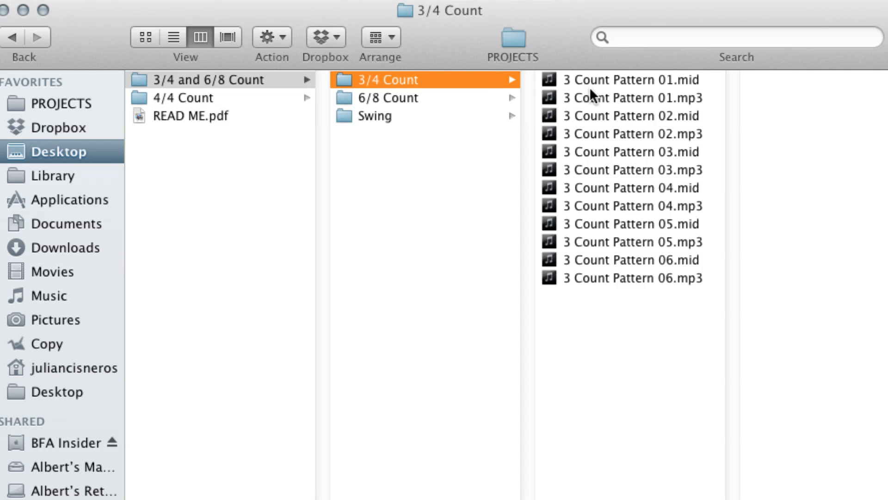
mouse_move(656, 91)
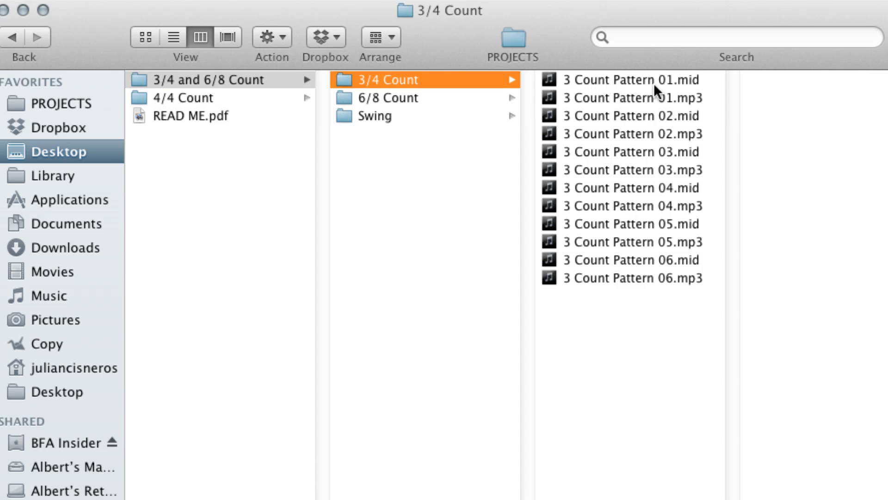
click(623, 98)
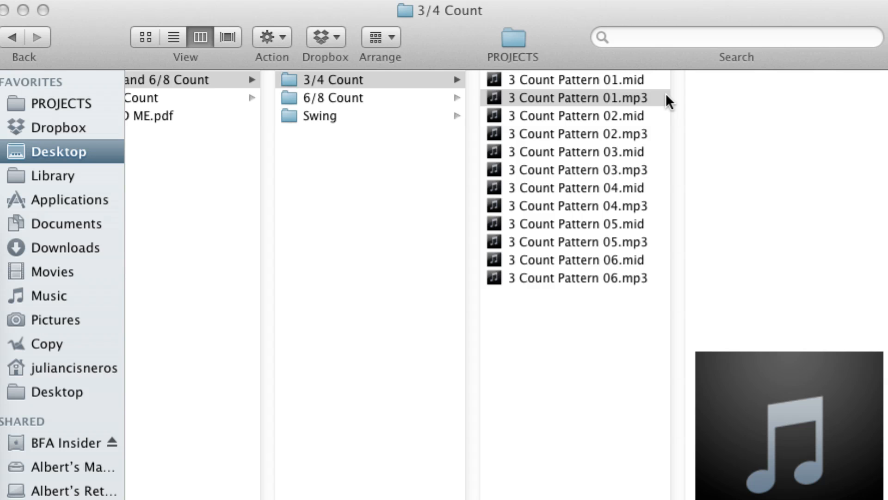
click(575, 133)
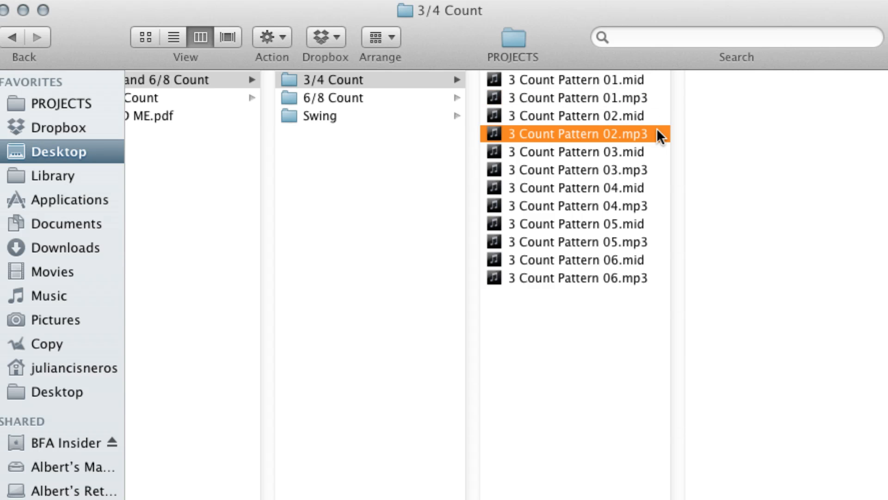
click(578, 134)
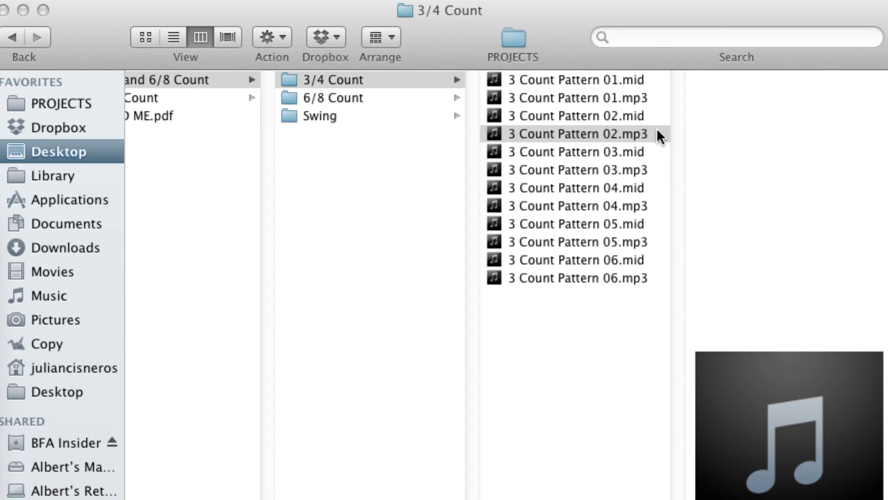
click(578, 134)
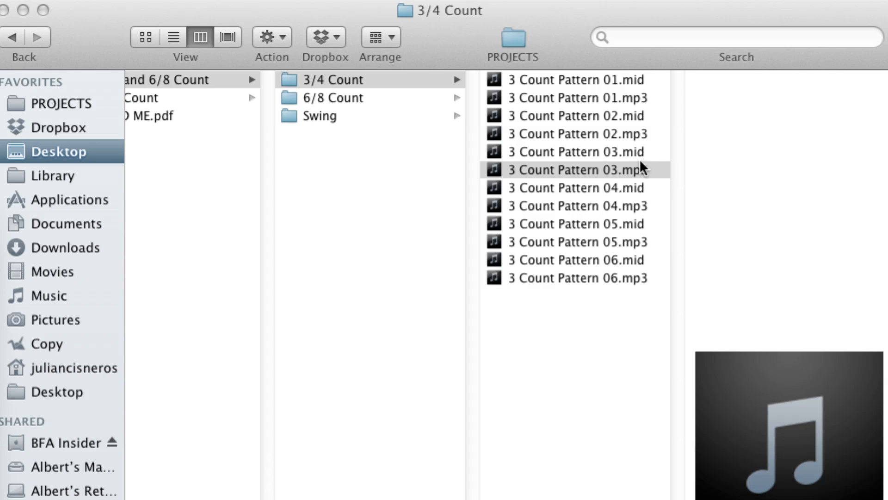
click(577, 169)
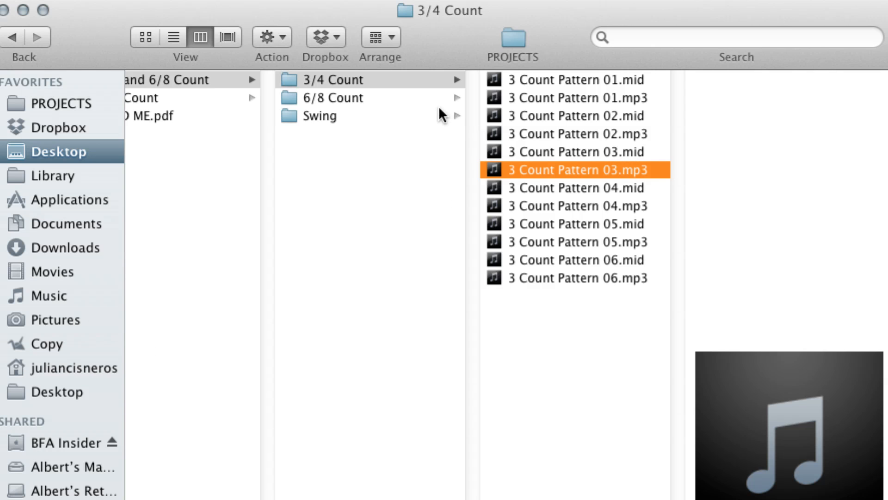
Step: Preview 6 Count Pattern 01.mp3, then the first MP3 in the Swing folder
click(333, 98)
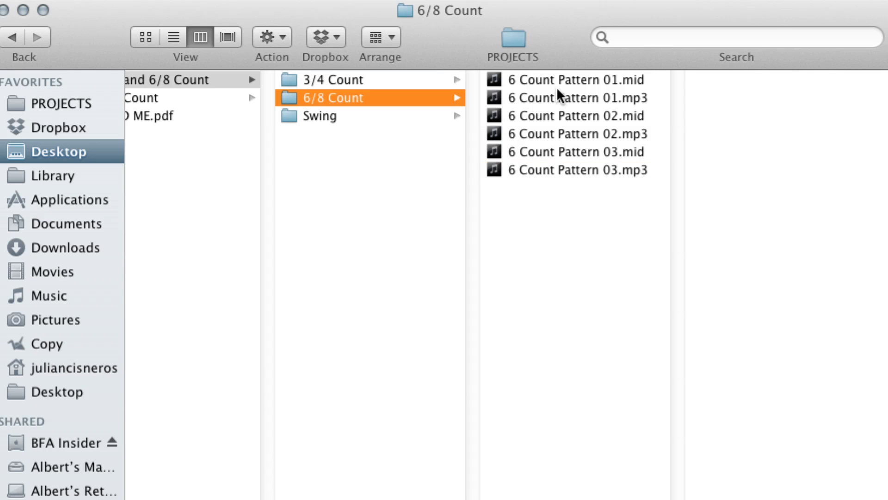
click(575, 98)
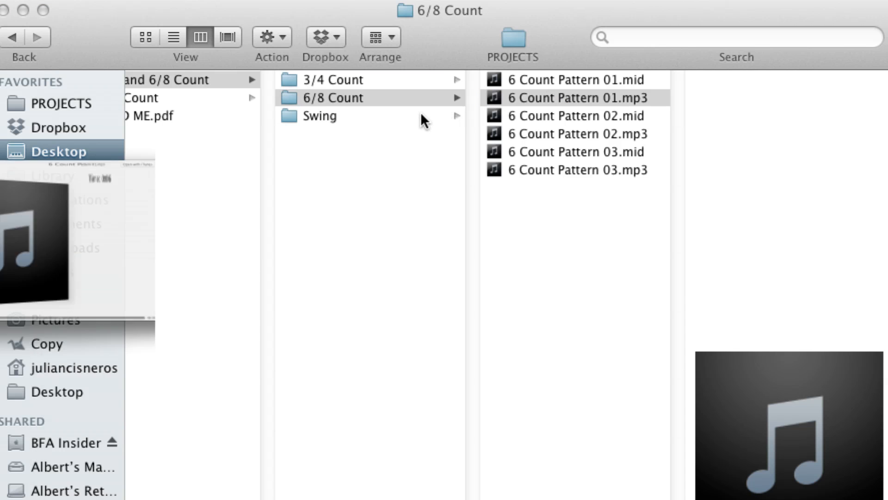
click(320, 116)
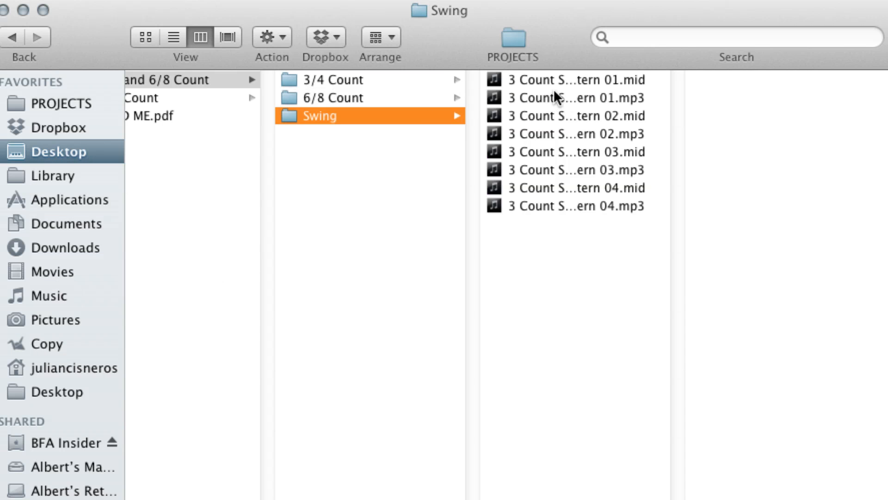
click(572, 98)
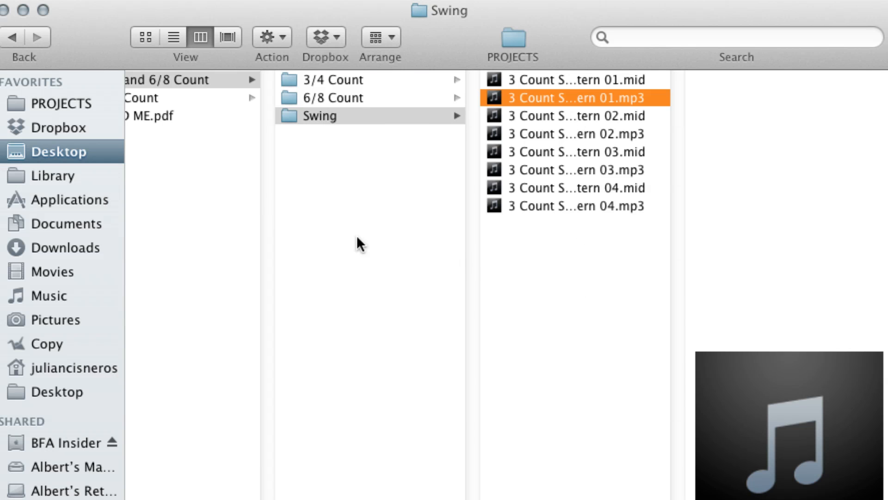
mouse_move(238, 111)
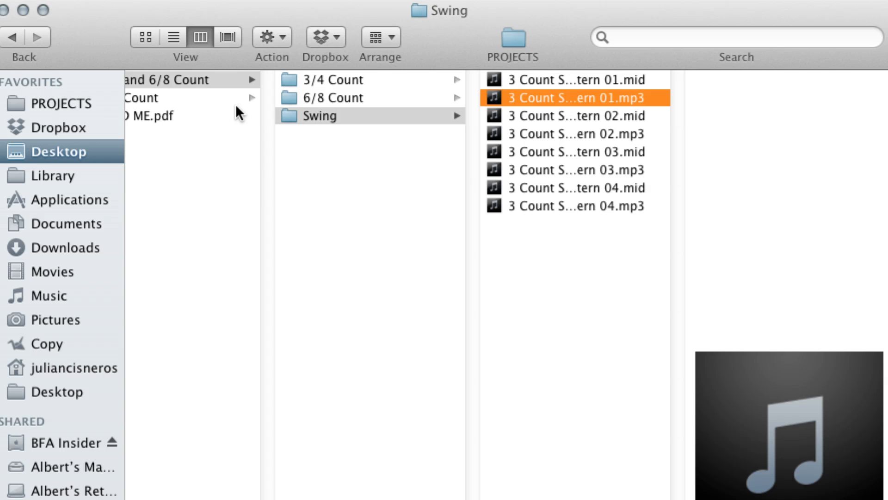
Step: Browse the 4/4 Count 001–025 folder and preview two strumming pattern MP3s
click(182, 98)
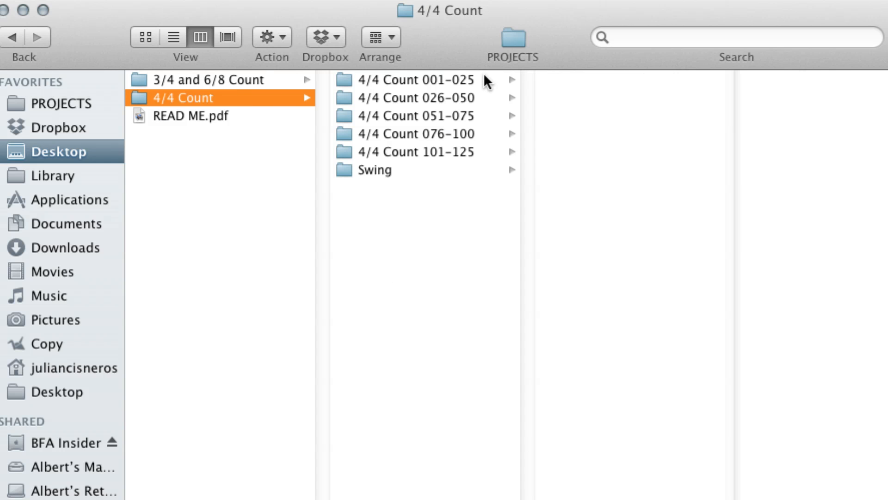
click(416, 80)
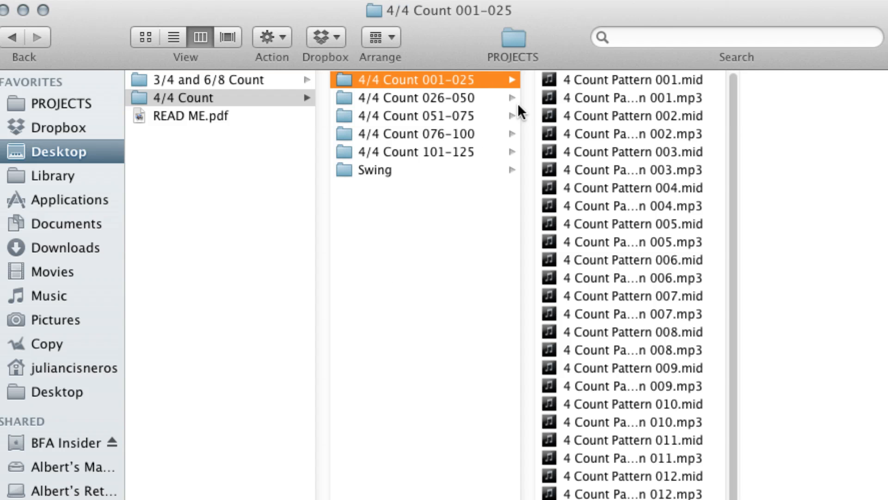
click(601, 98)
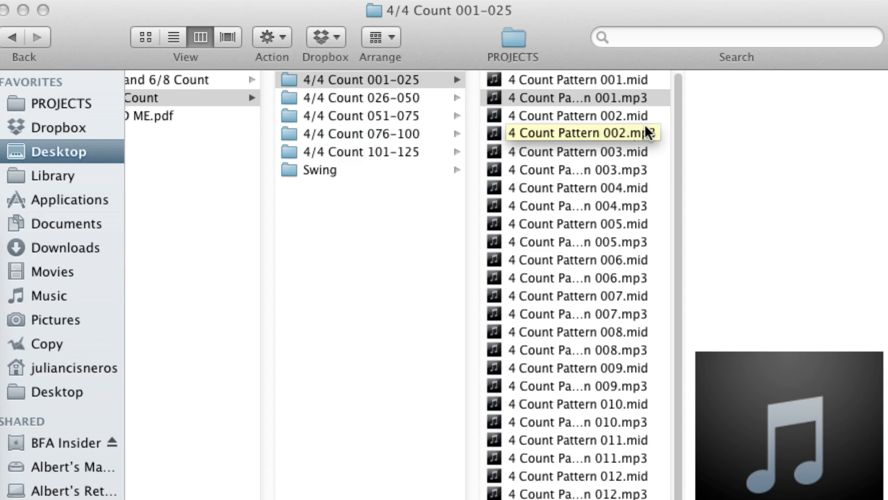
click(575, 98)
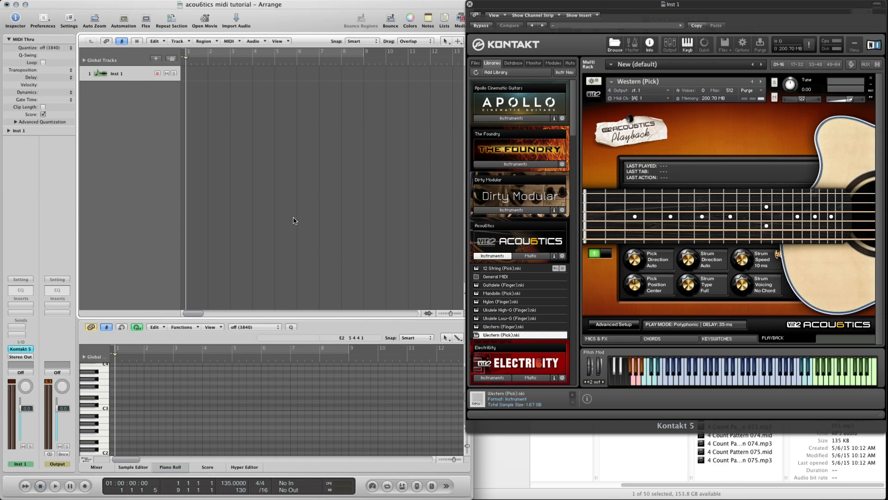
mouse_move(619, 149)
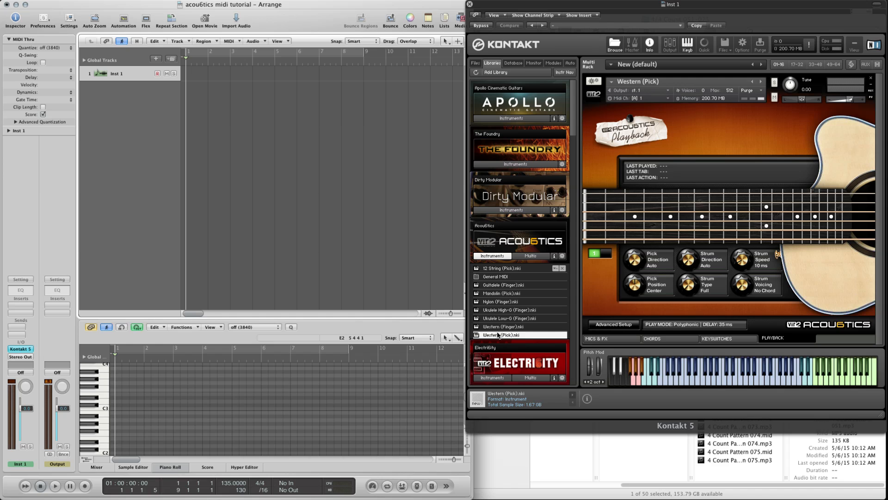
mouse_move(671, 198)
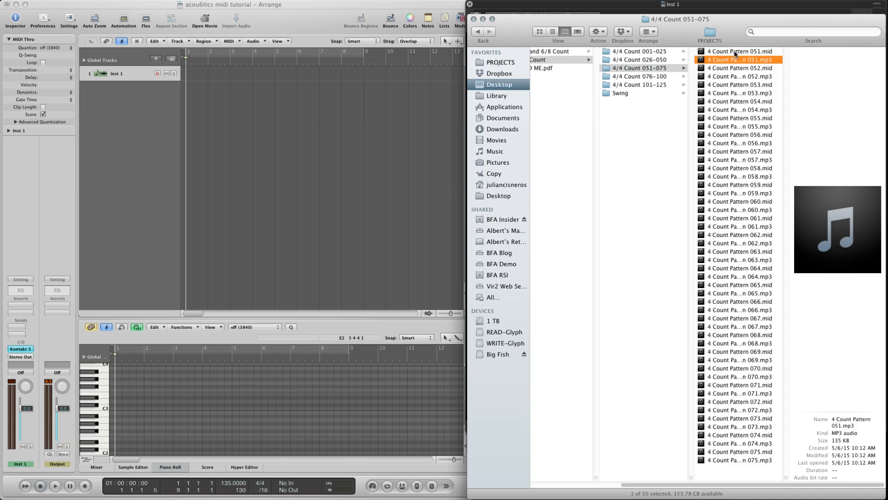
Step: Drag a 4 Count Pattern MIDI file onto Inst 1 at bar 1 as Pattern 96
drag(736, 60, 201, 88)
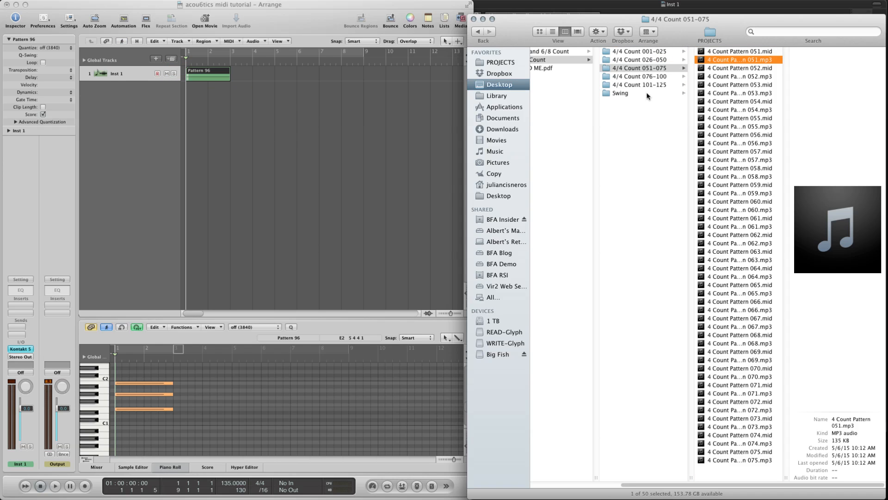
mouse_move(203, 85)
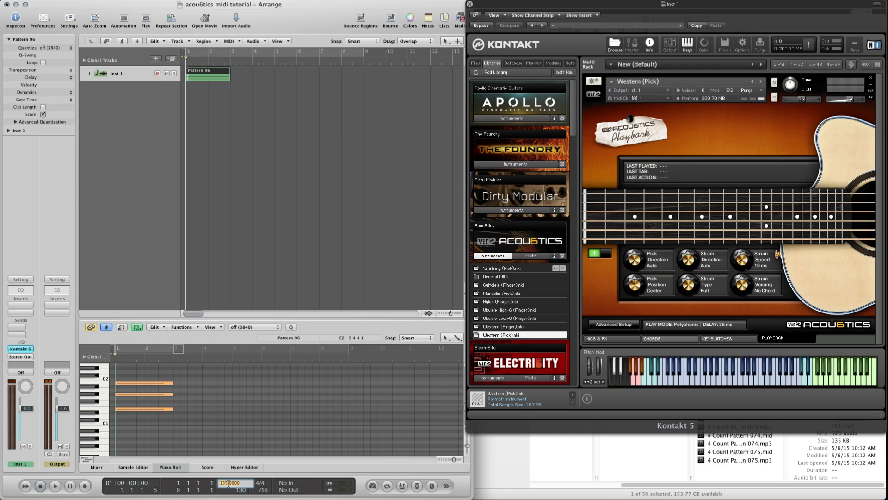
Step: Enter 90 as the project tempo and start playing the Pattern 96 strum
text(90)
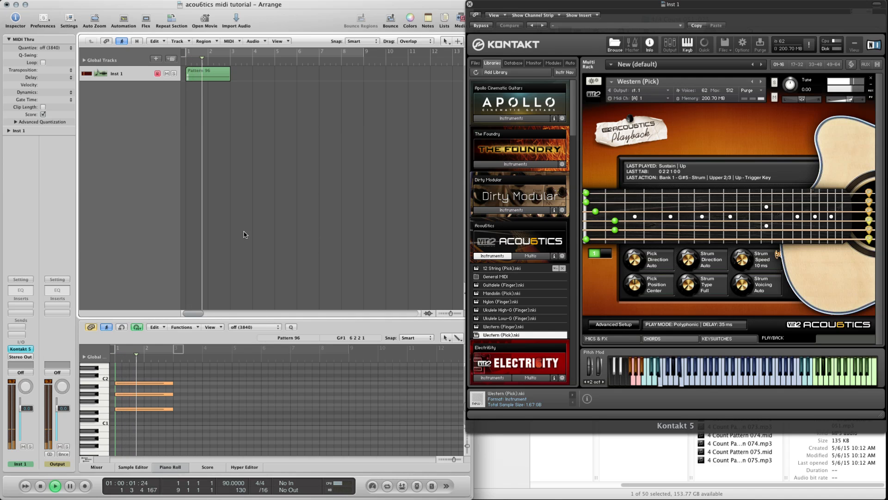
click(55, 486)
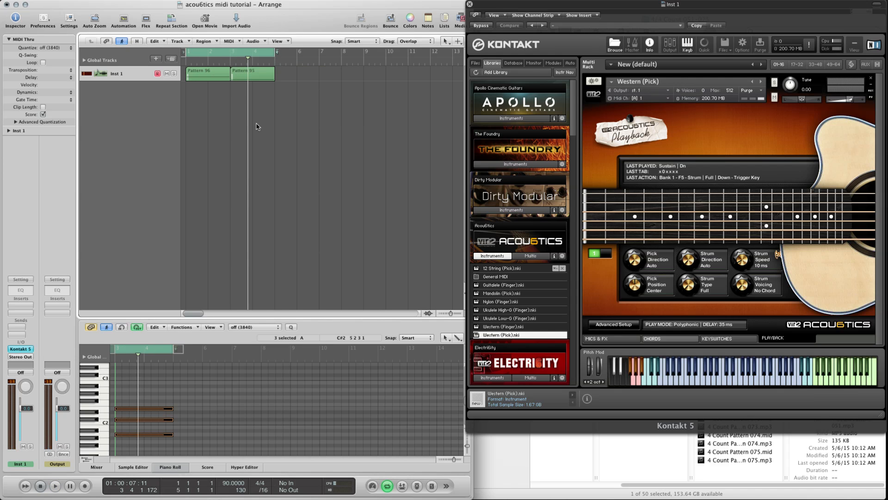
Step: Operate the lower-left transport control while arranging the second strum region
click(55, 487)
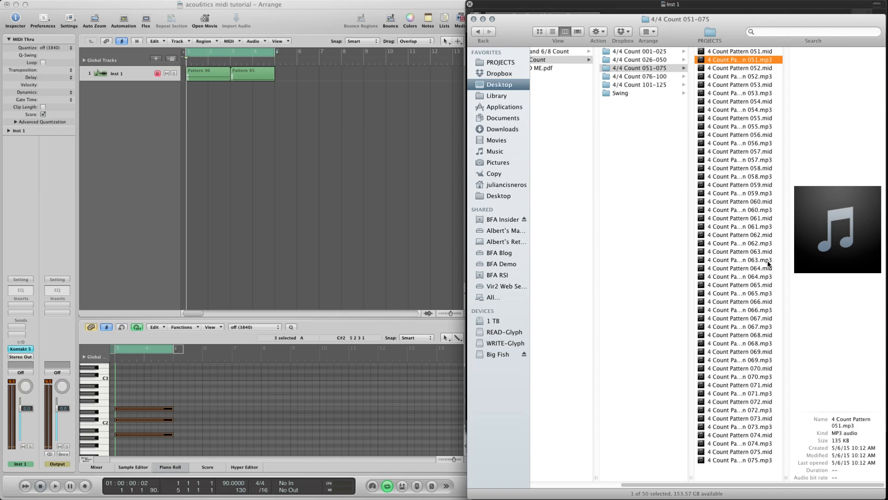
mouse_move(759, 302)
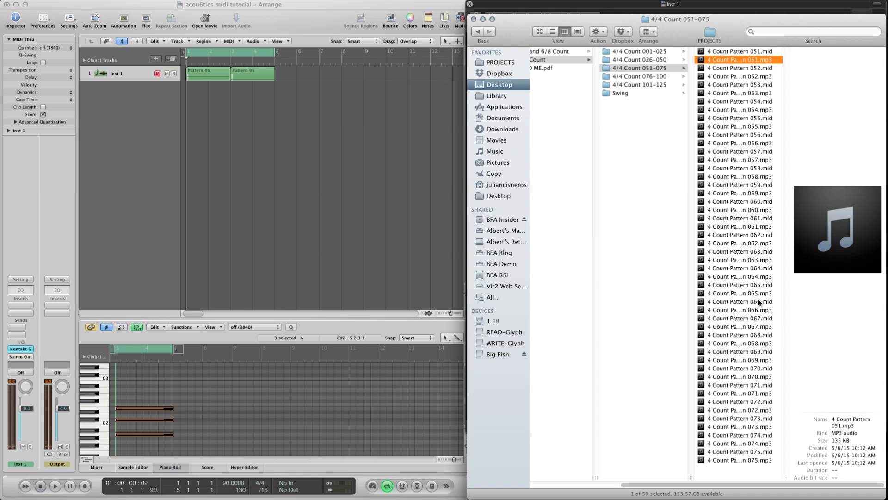
mouse_move(244, 147)
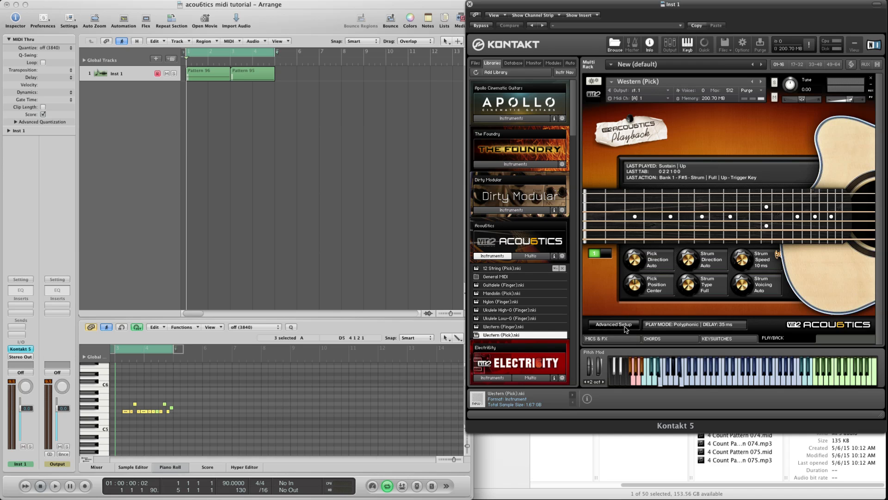
Step: Show the Western (Pick) guitar's Advanced Setup page and browse the Quick Presets menu
click(613, 324)
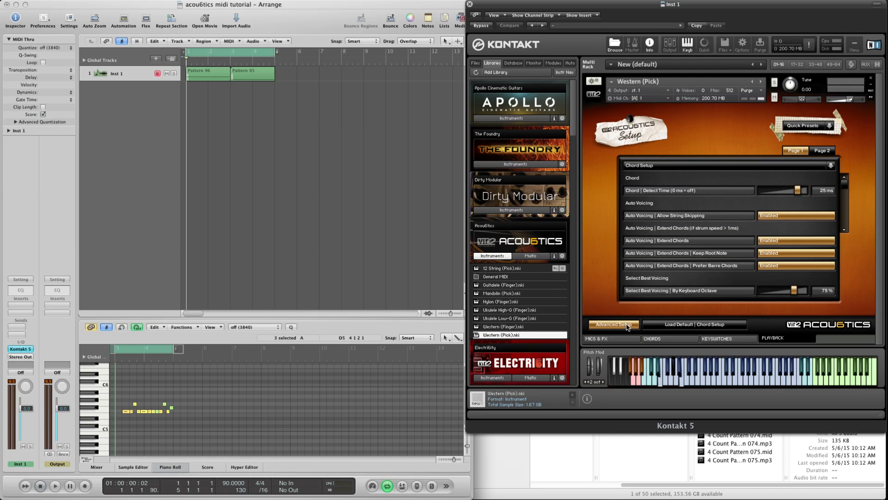
click(802, 125)
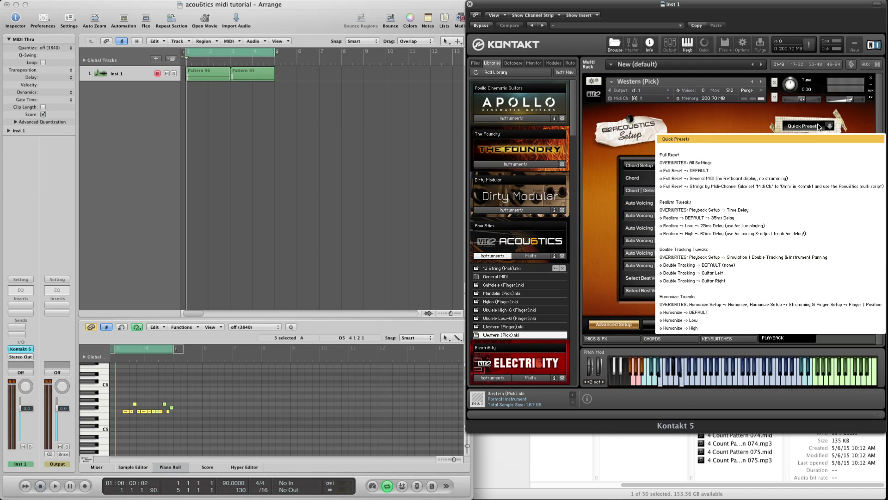
mouse_move(712, 241)
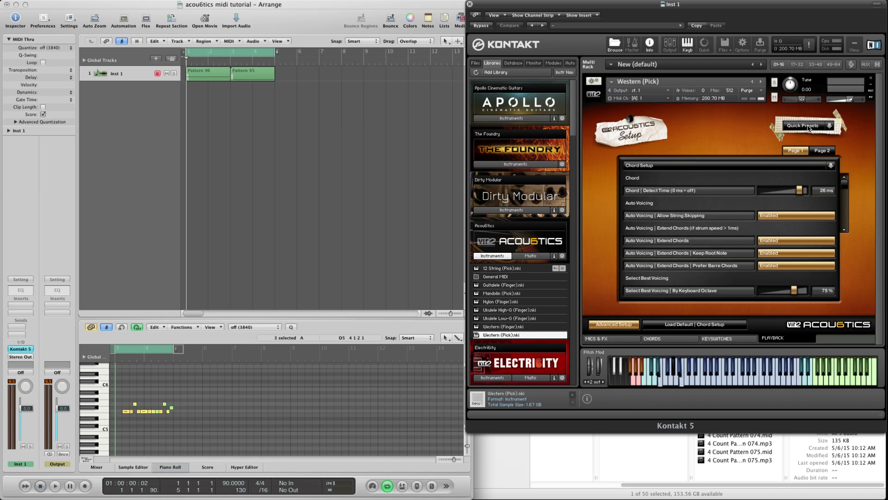
click(803, 126)
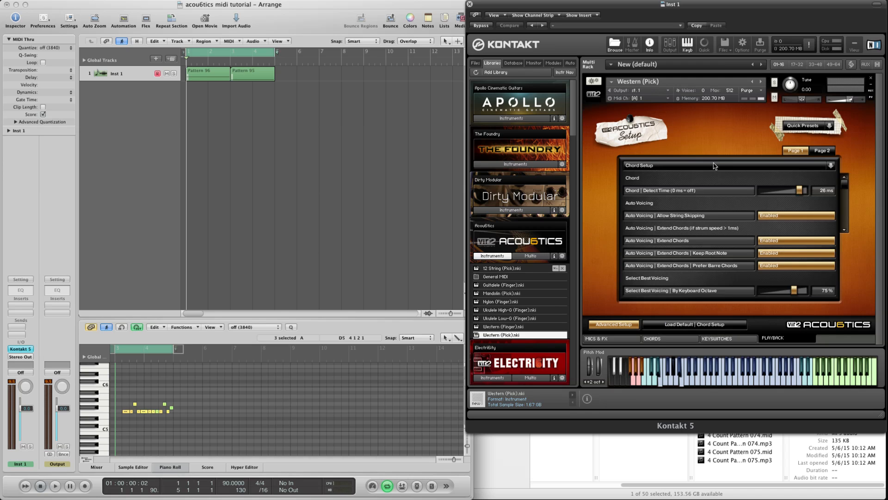
mouse_move(716, 156)
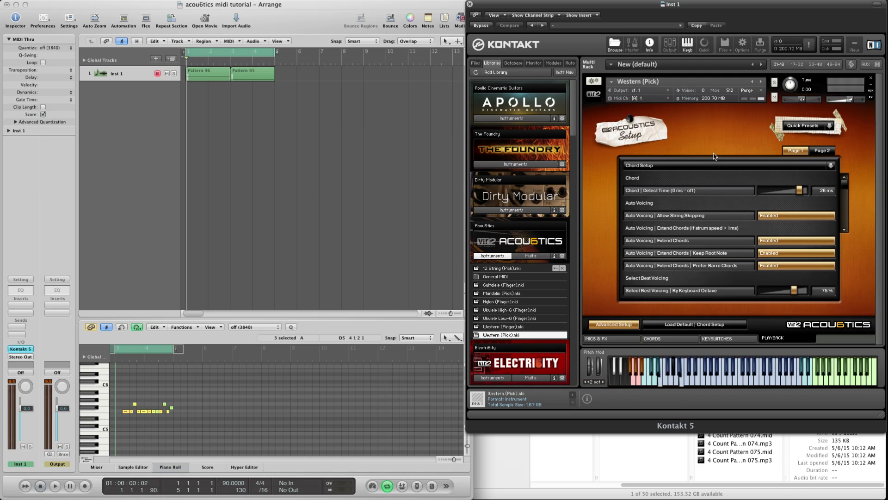
mouse_move(666, 245)
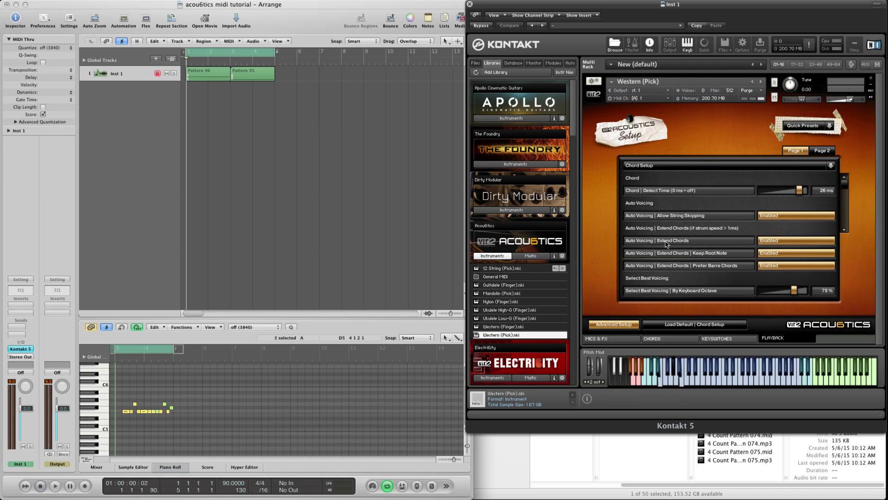